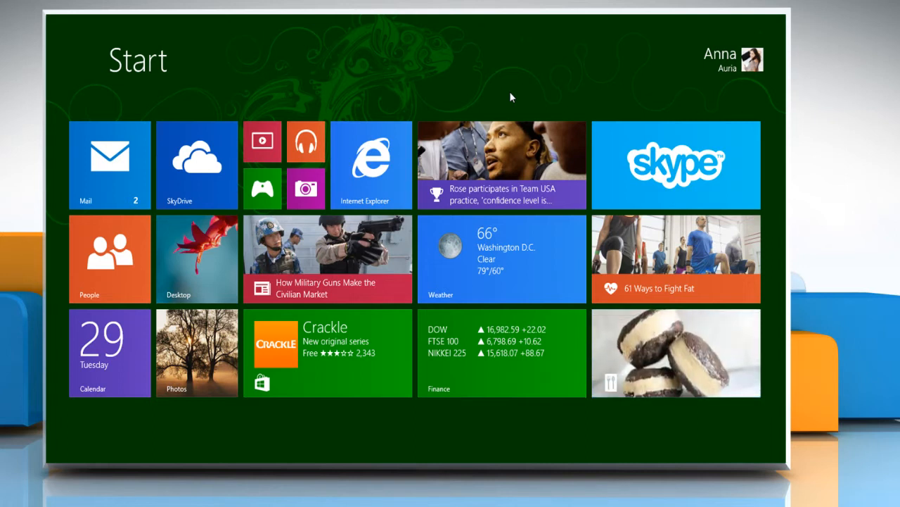
# - Find 'this pc' from the Start screen and launch the This PC window
pyautogui.write('this pc')
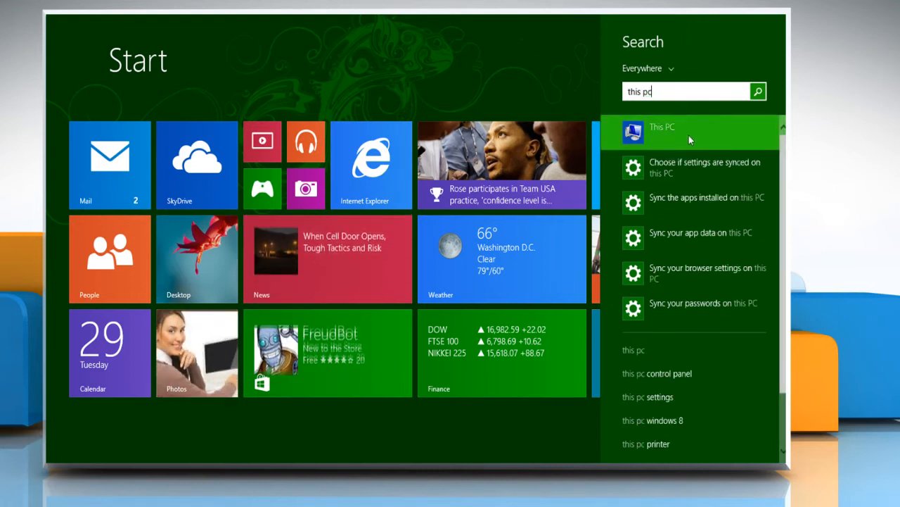
pyautogui.click(661, 132)
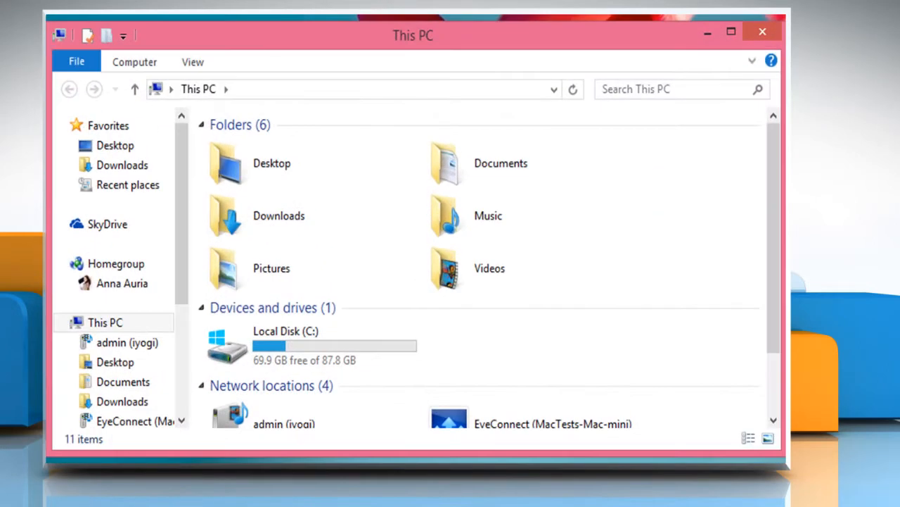
pyautogui.scroll(-3)
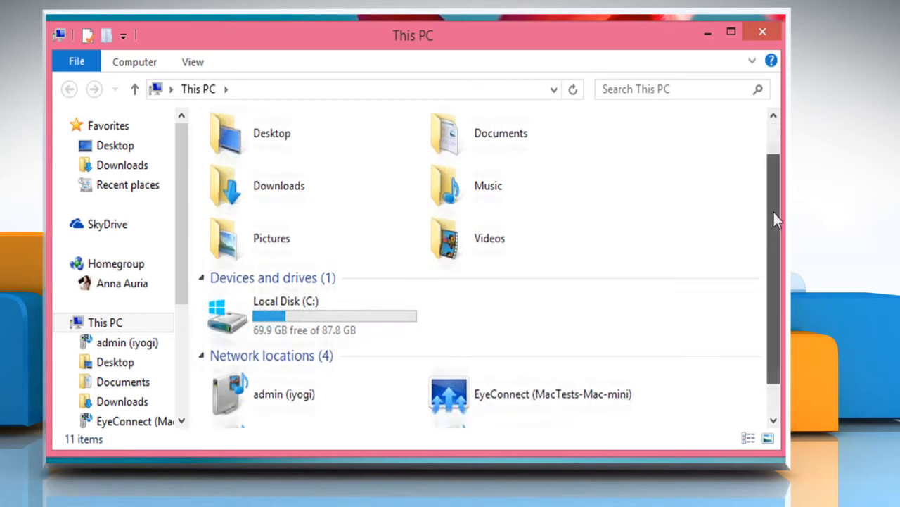
pyautogui.scroll(-3)
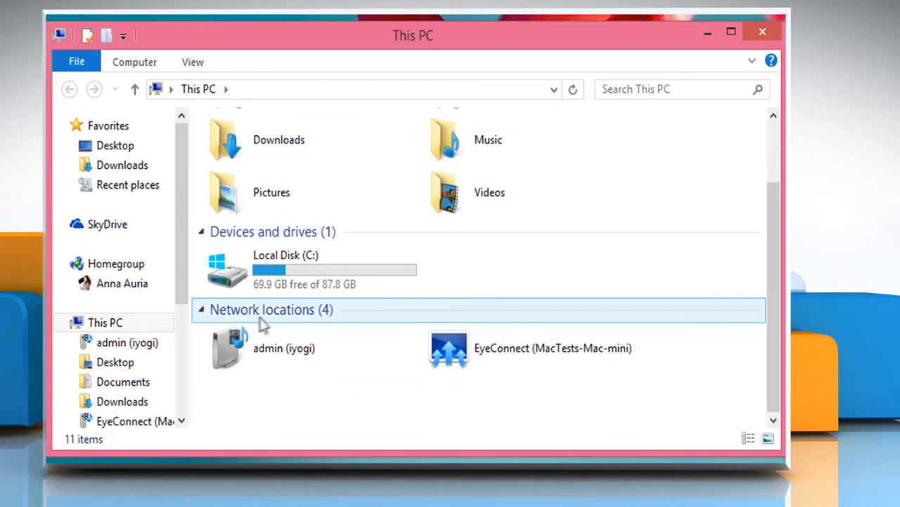
pyautogui.moveTo(514, 318)
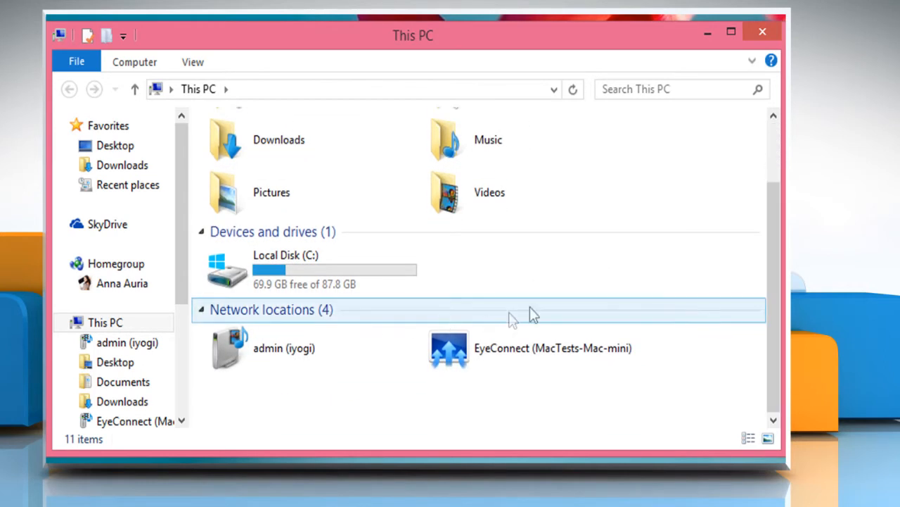
pyautogui.click(532, 347)
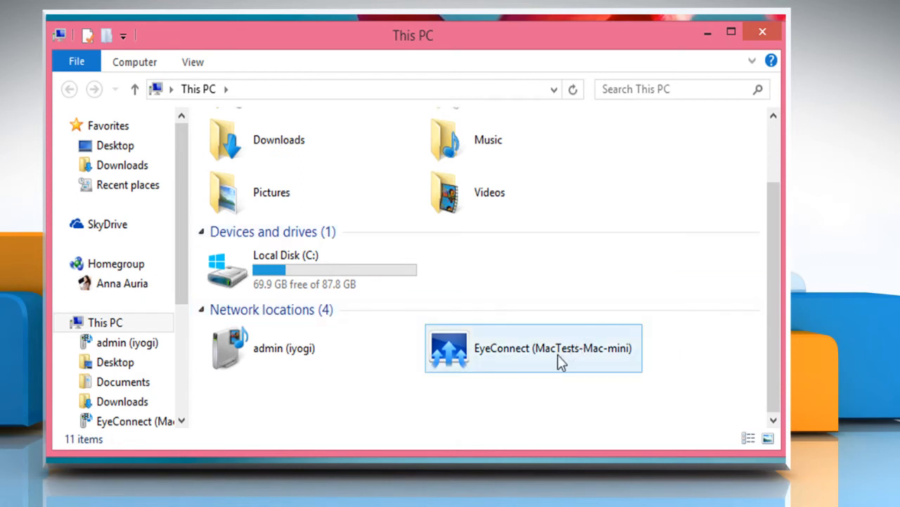
# - Enter EyeConnect (MacTests-Mac-mini) to reveal its EyeTV, Movies, Music and Pictures folders, highlighting Music
pyautogui.doubleClick(532, 348)
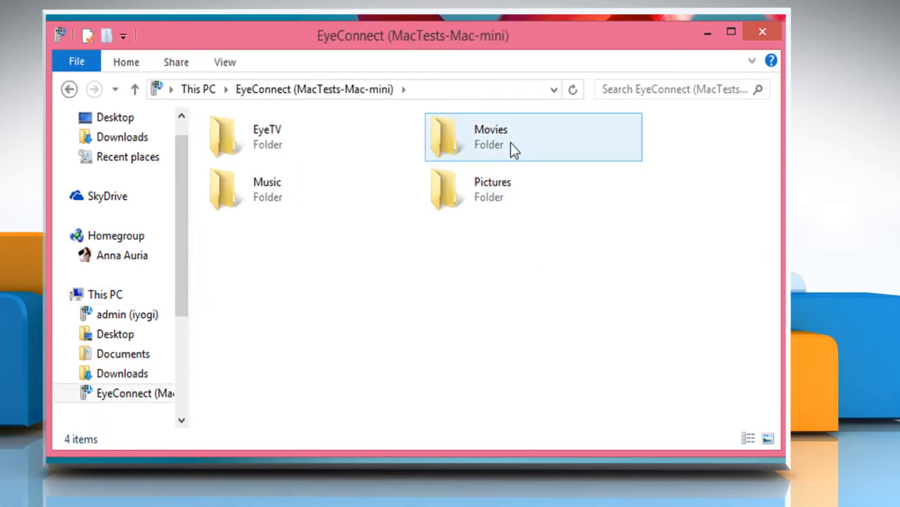
pyautogui.moveTo(512, 182)
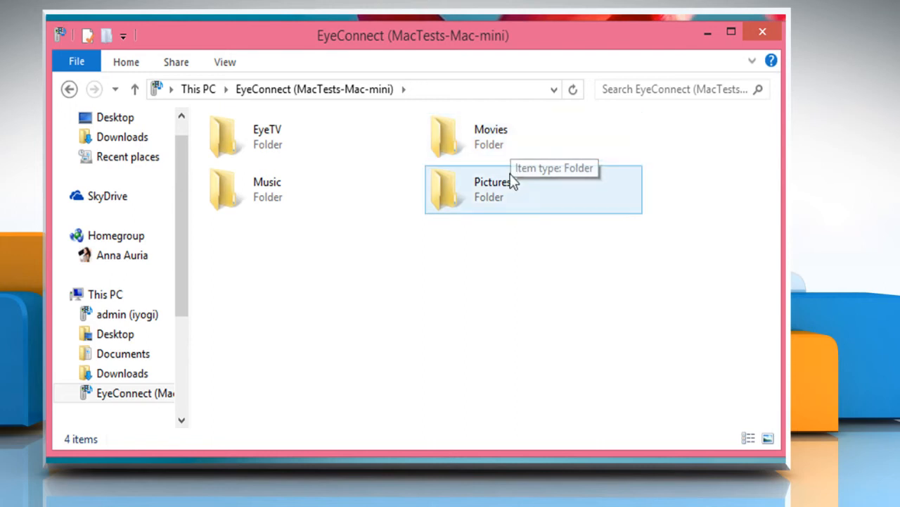
pyautogui.click(267, 188)
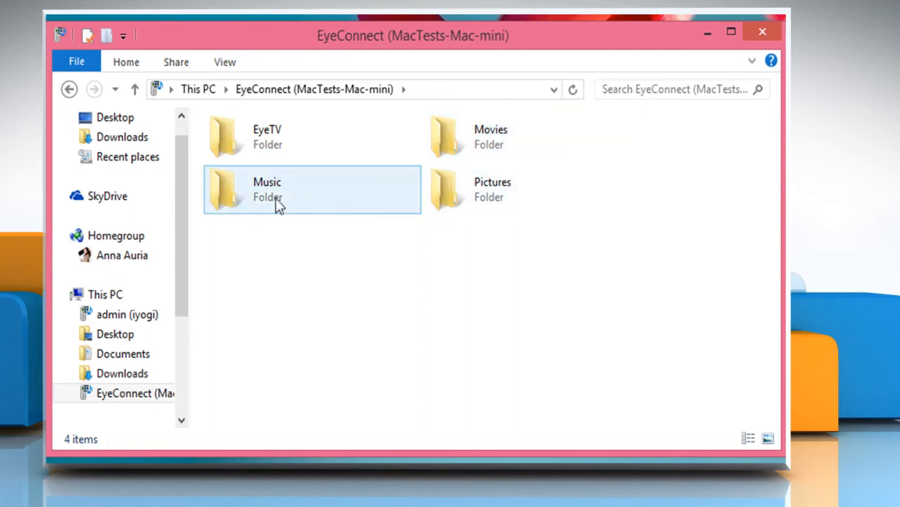
pyautogui.moveTo(289, 141)
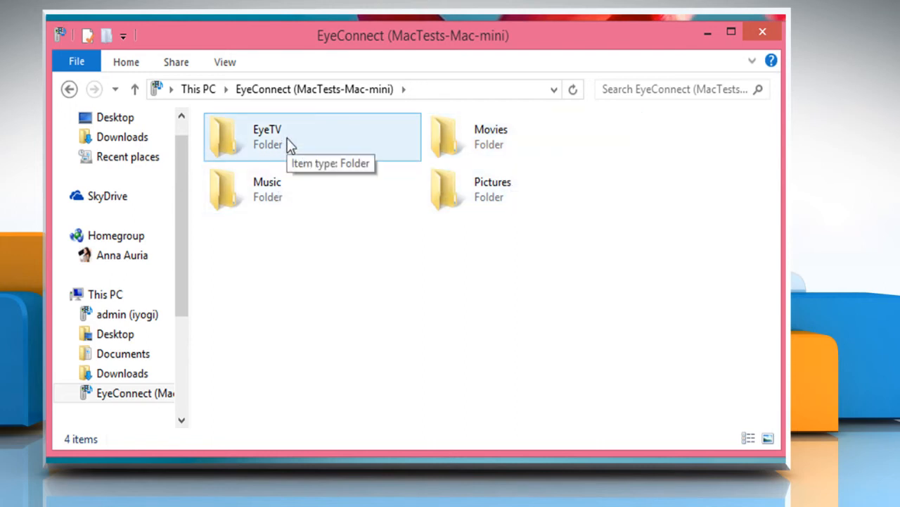